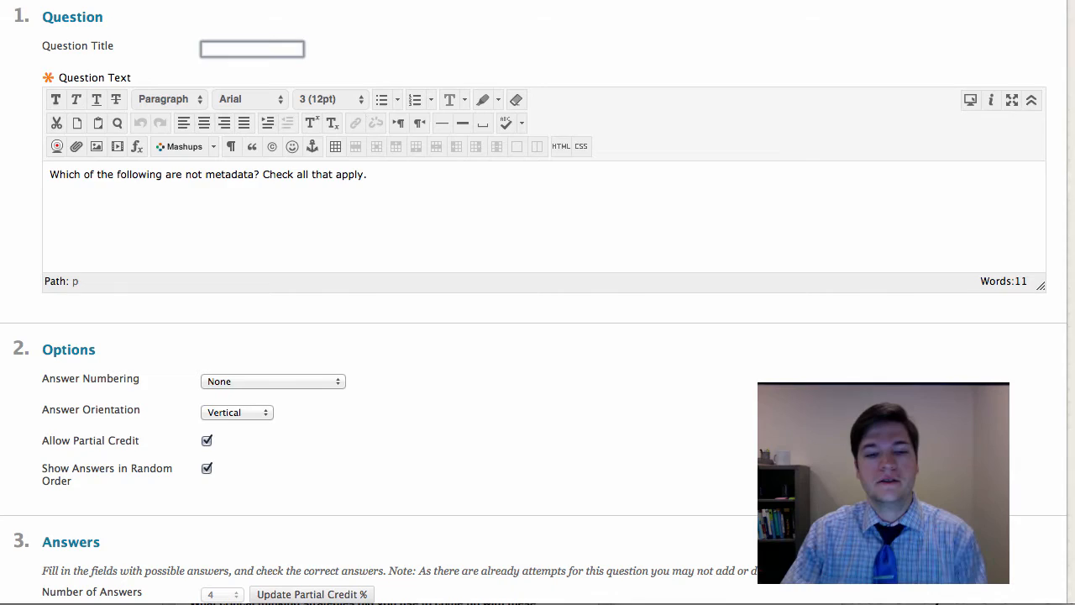
Step: Strike through the Answer 1 text 'App used to create a spreadsheet', leaving it highlighted and correct at 100%
{"action": "scroll", "scroll_direction": "down", "scroll_amount": 3}
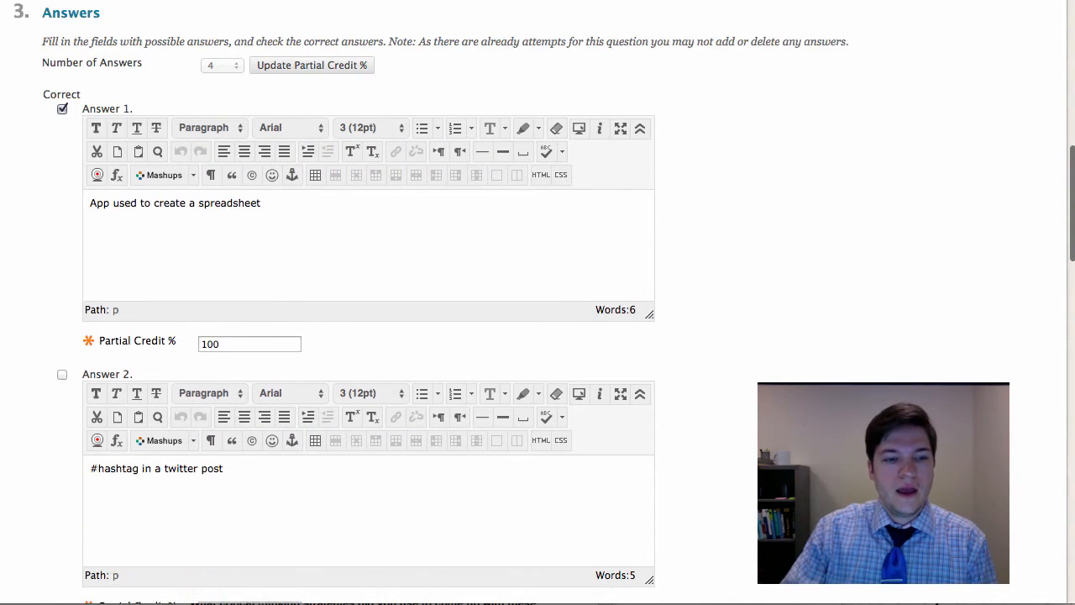
{"action": "scroll", "scroll_direction": "down", "scroll_amount": 3}
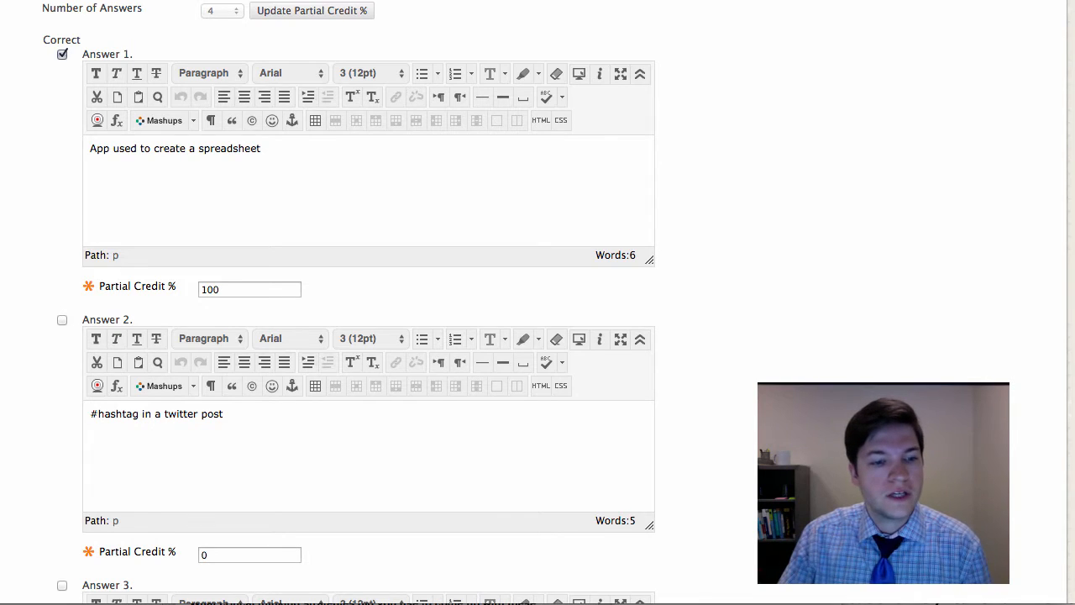
{"action": "scroll", "scroll_direction": "down", "scroll_amount": 3}
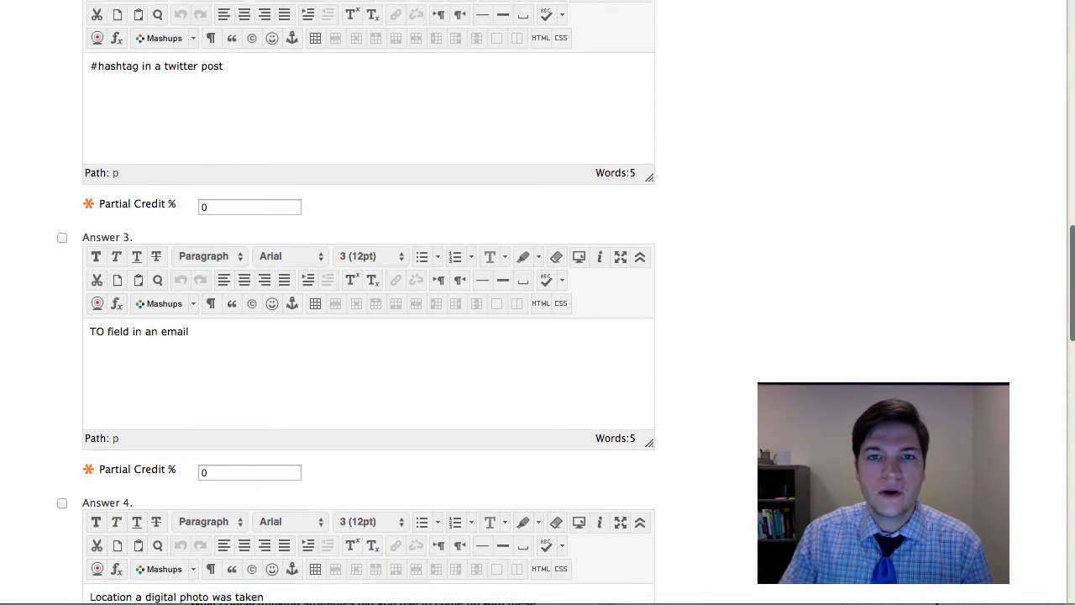
{"action": "scroll", "scroll_direction": "down", "scroll_amount": 3}
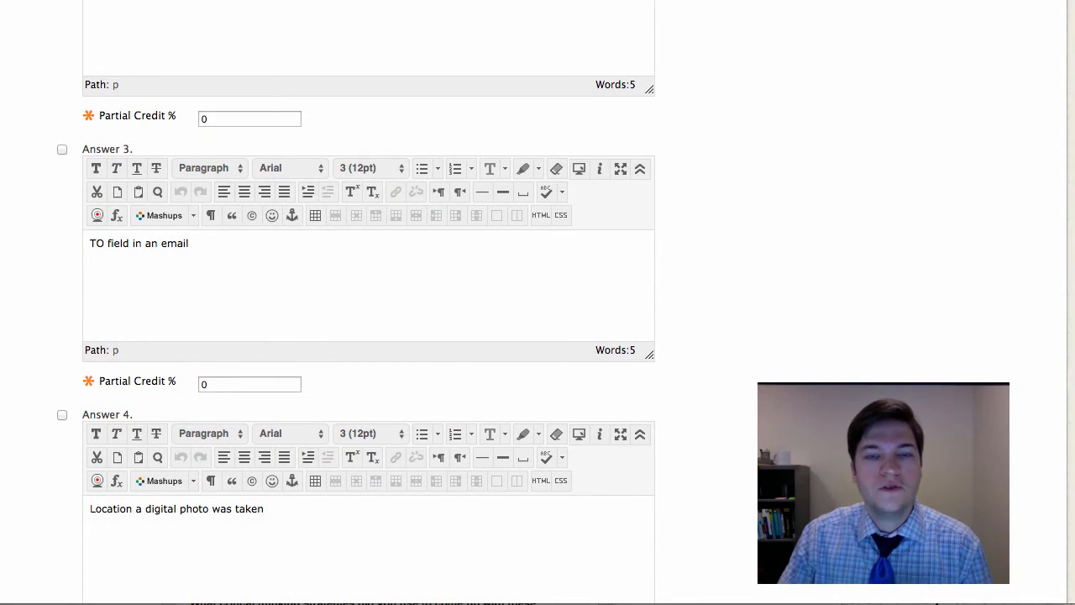
{"action": "scroll", "scroll_direction": "down", "scroll_amount": 3}
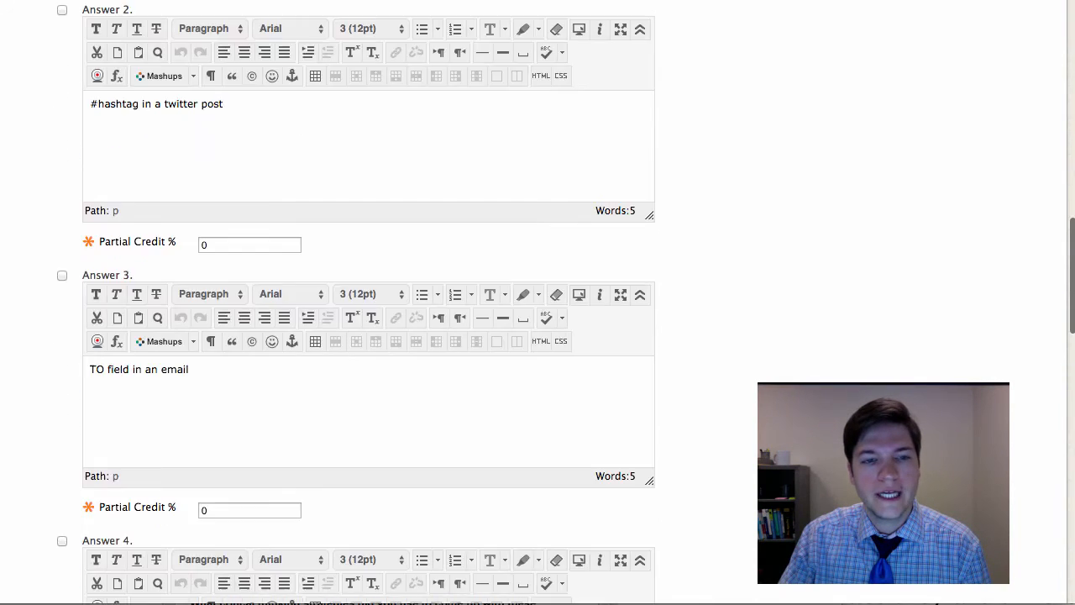
{"action": "scroll", "scroll_direction": "up", "scroll_amount": 3}
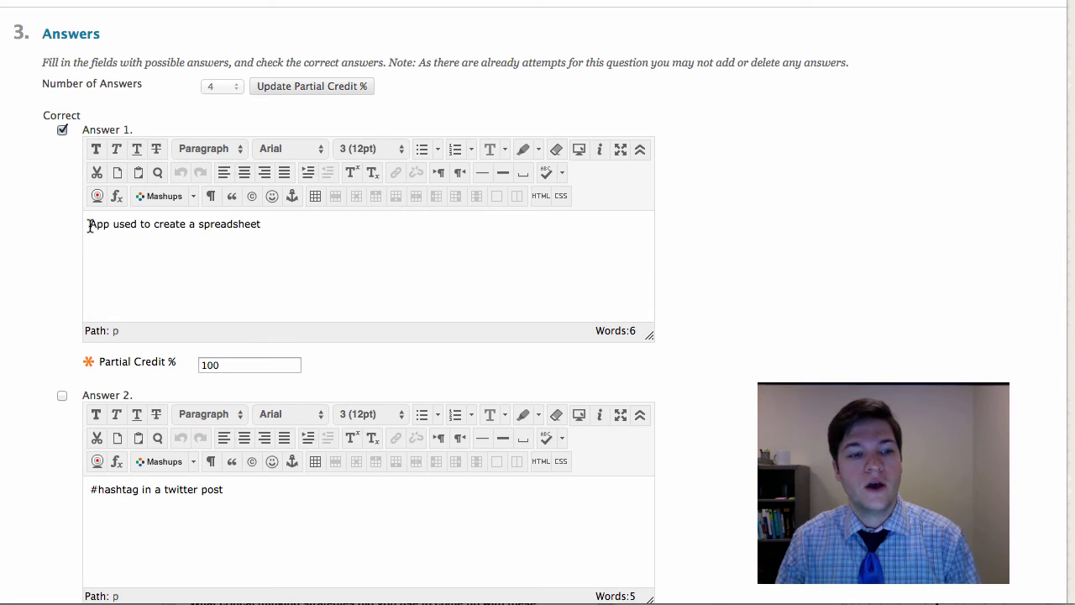
{"action": "triple_click", "coordinate": [174, 223]}
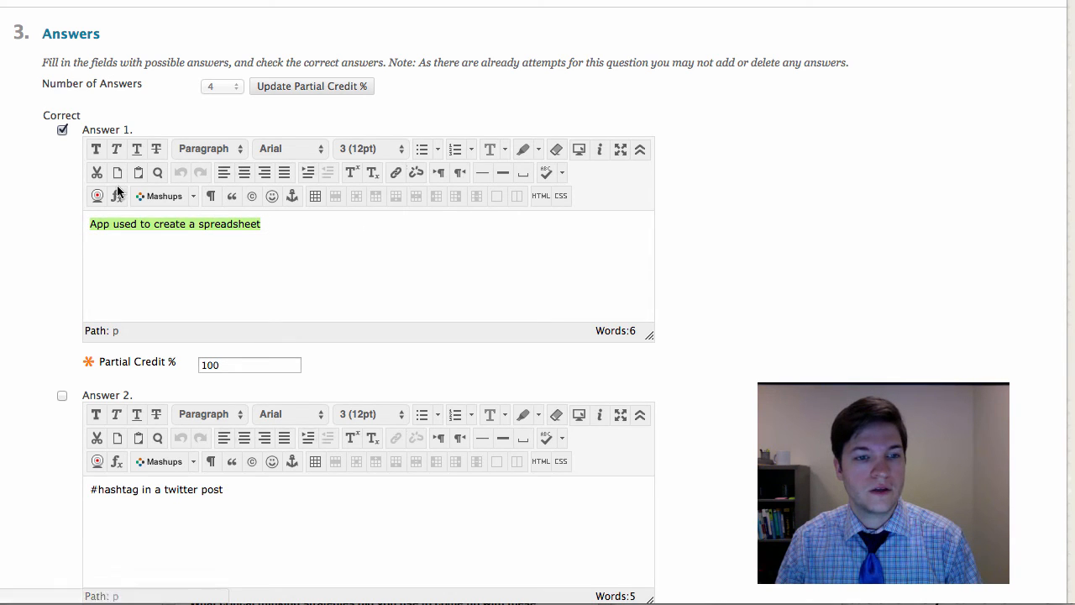
{"action": "left_click", "coordinate": [156, 147]}
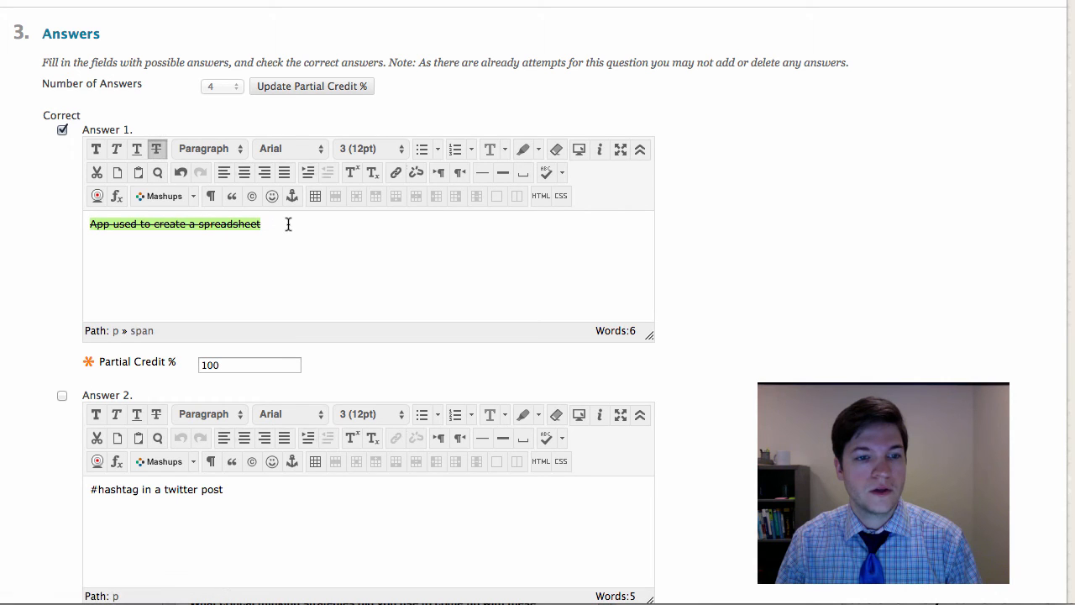